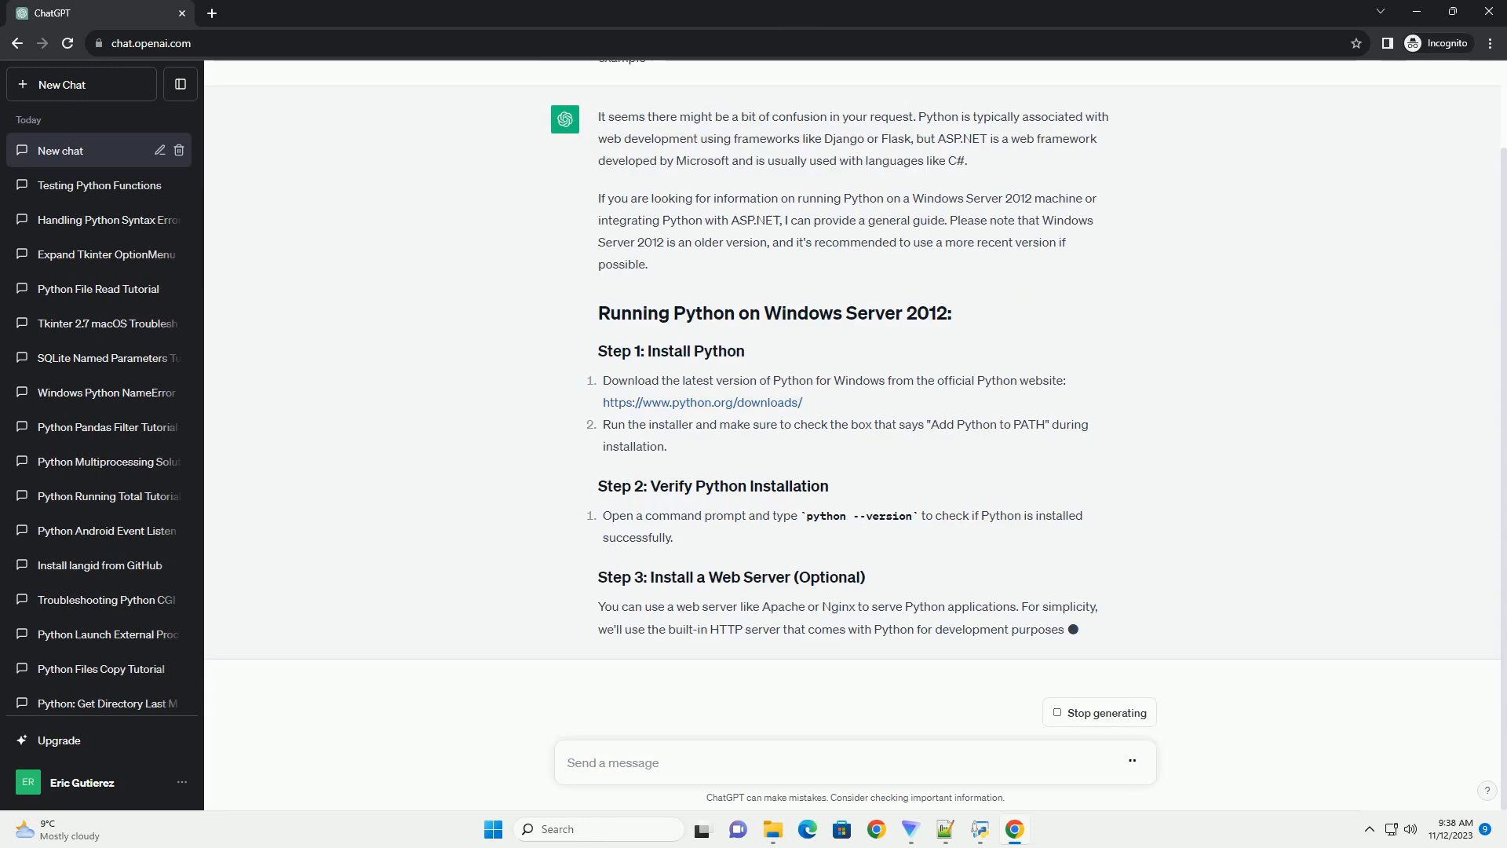
pyautogui.scroll(-3)
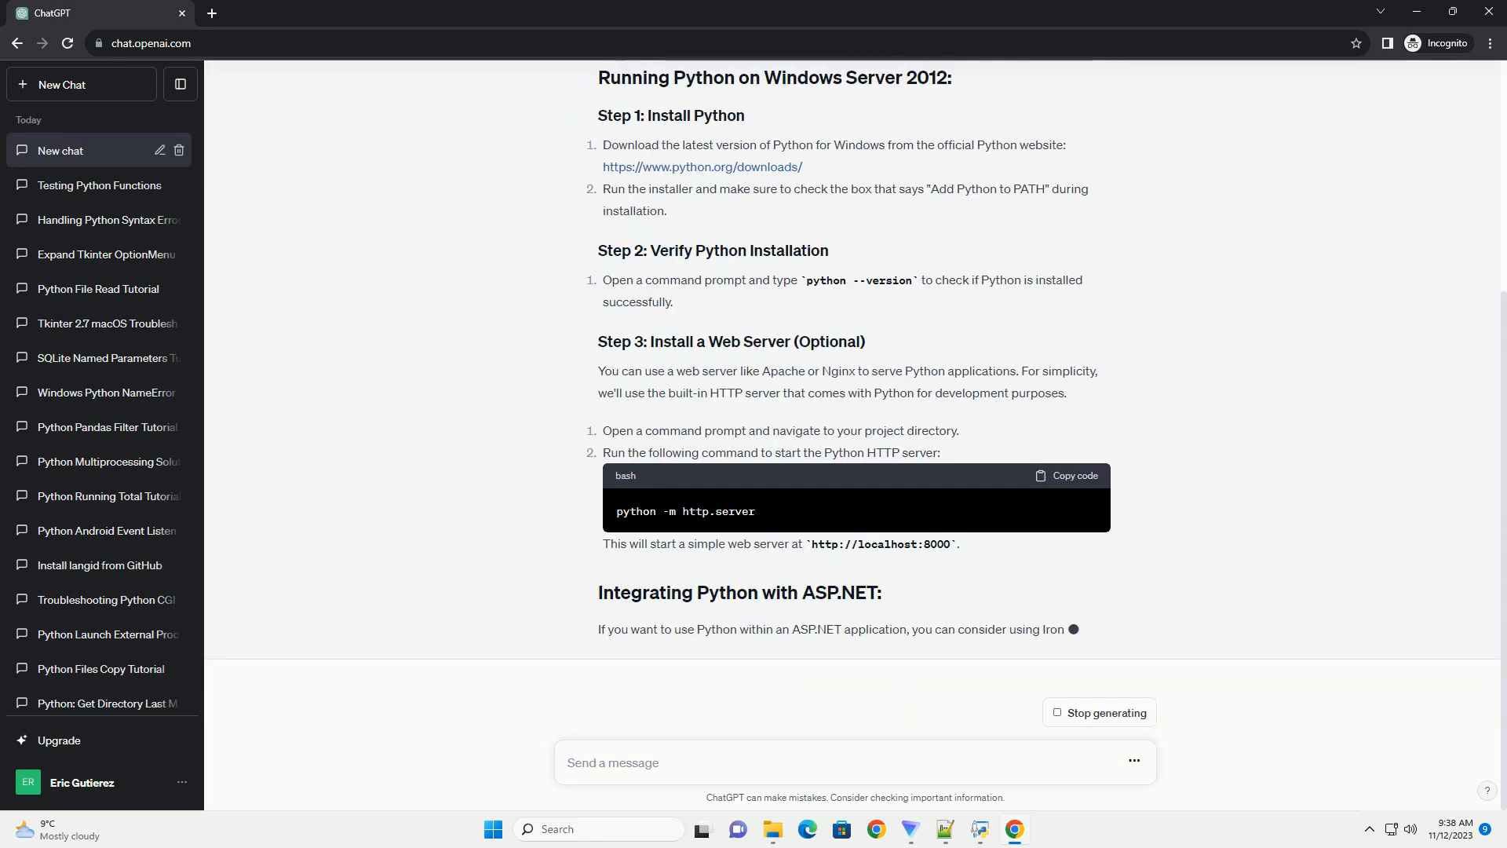